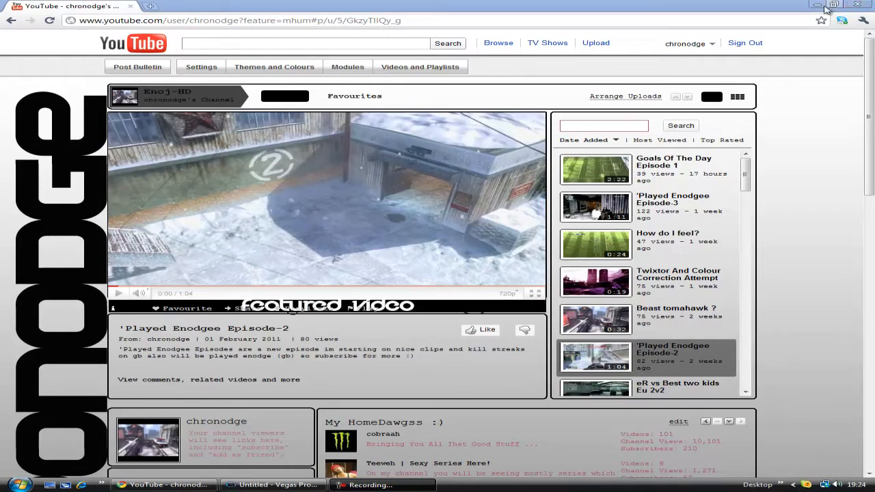
# Start playback of the featured Played Endgoe Episode-2 video on the channel page
pyautogui.click(817, 5)
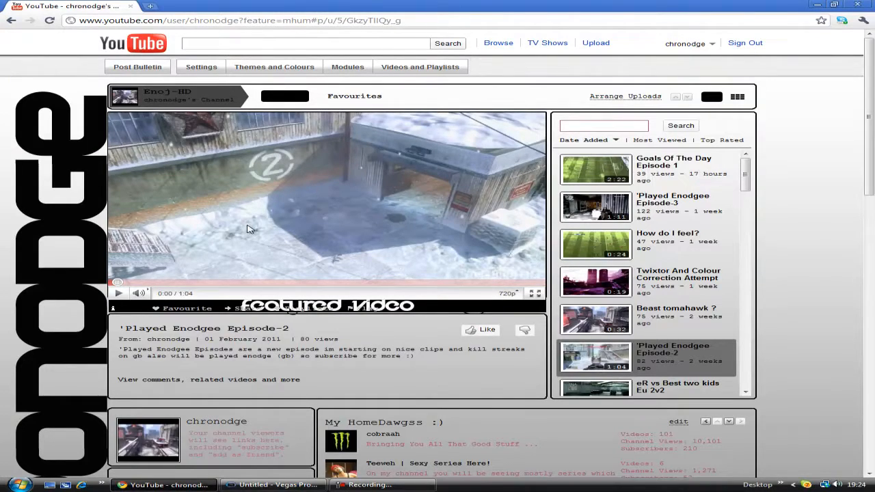
pyautogui.click(118, 292)
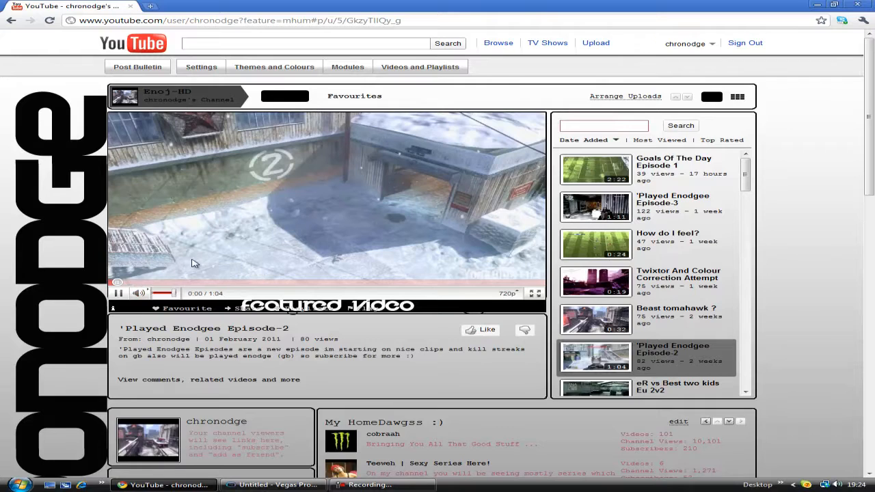
pyautogui.click(118, 292)
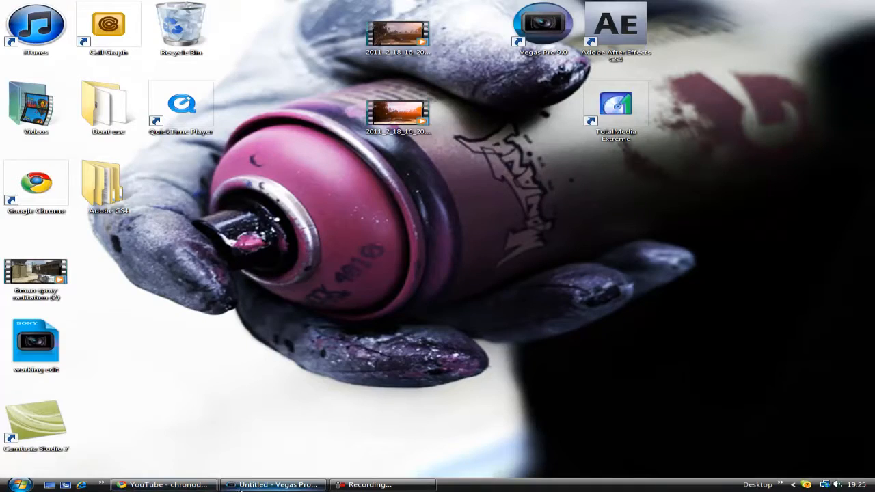
# Restore the Vegas Pro project window from the taskbar
pyautogui.click(274, 484)
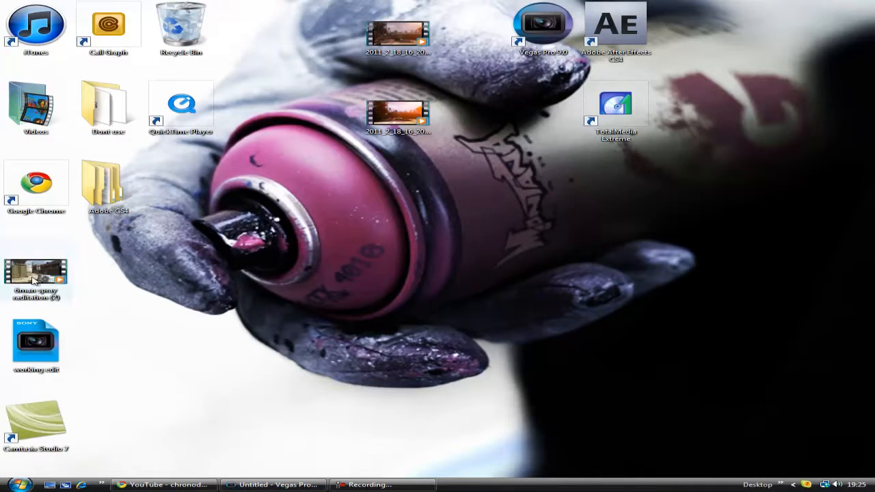
pyautogui.click(273, 484)
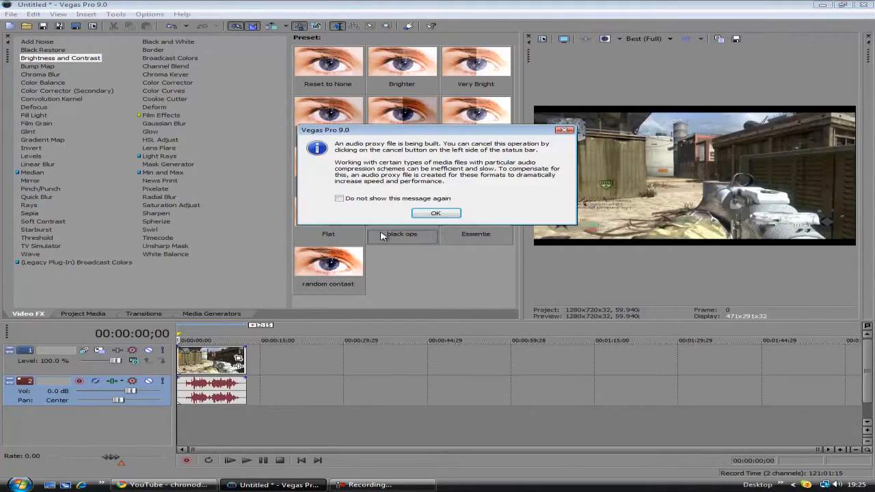
# Dismiss the audio proxy notice and turn off Maintain aspect ratio in the clip's properties
pyautogui.click(435, 213)
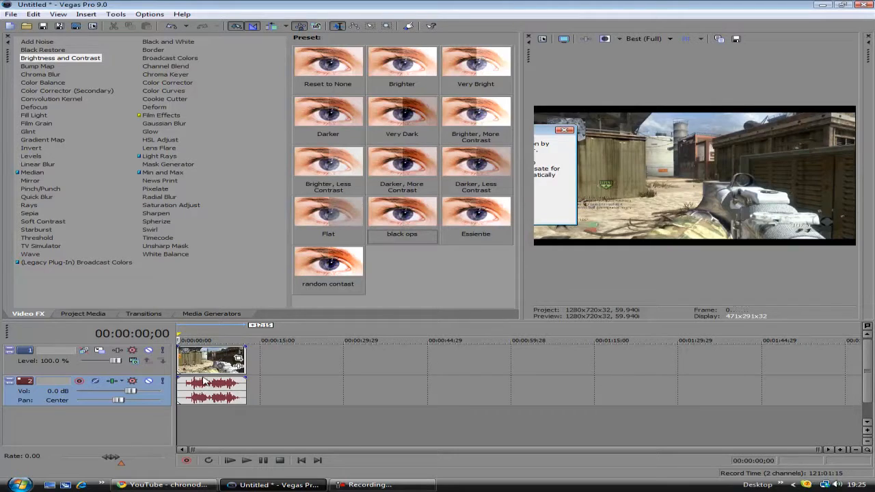
pyautogui.rightClick(212, 358)
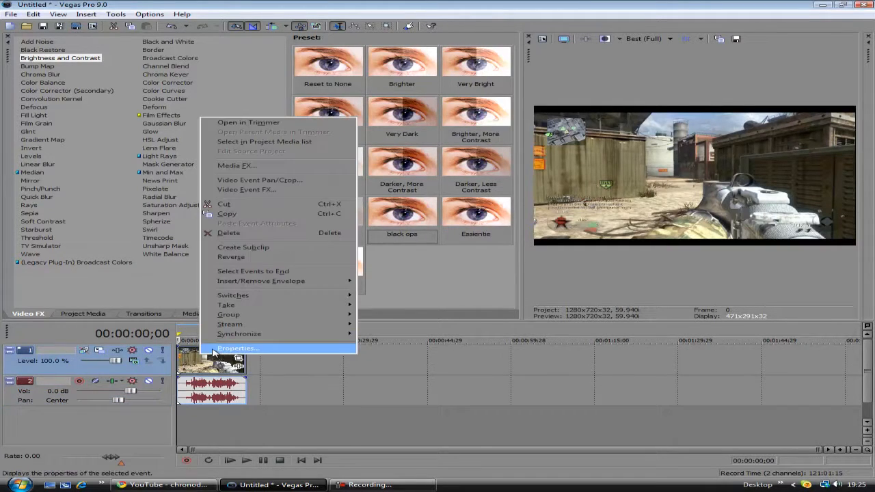
pyautogui.click(238, 349)
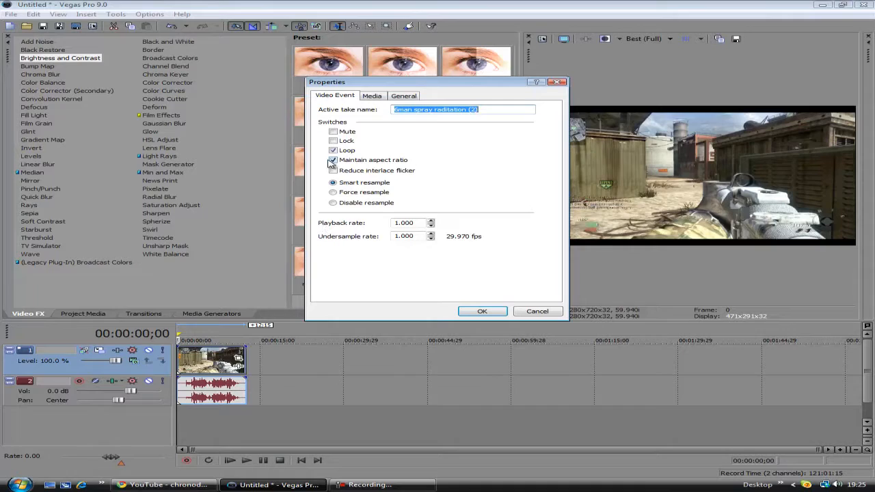
pyautogui.click(333, 160)
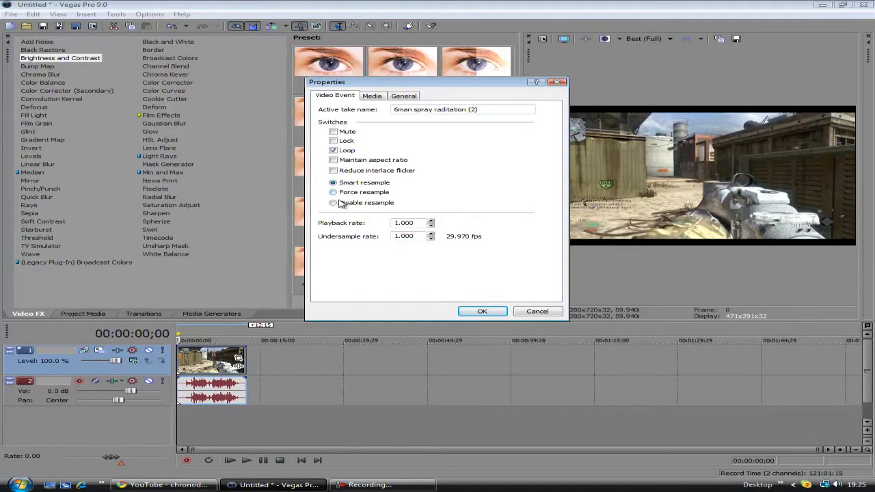
pyautogui.click(333, 203)
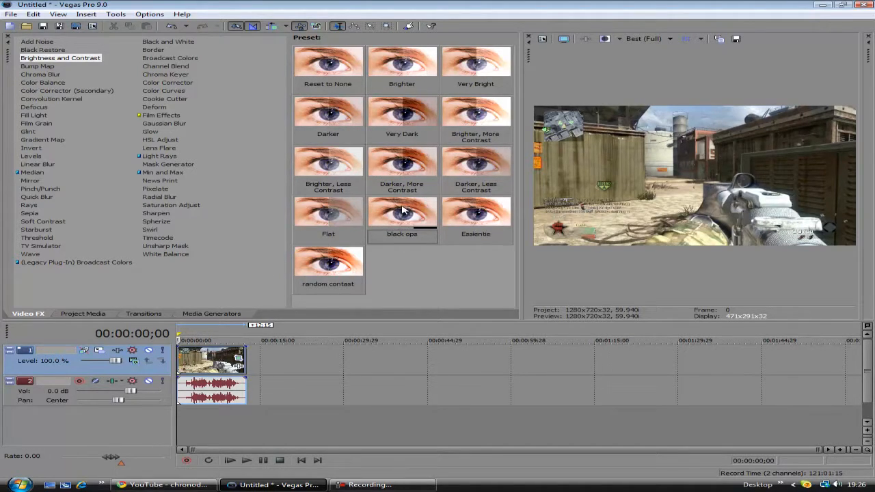
pyautogui.click(402, 216)
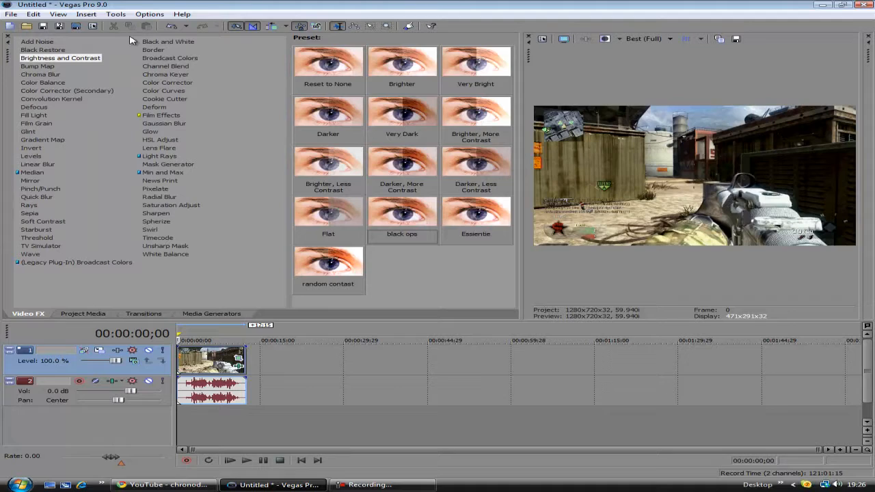
pyautogui.click(67, 90)
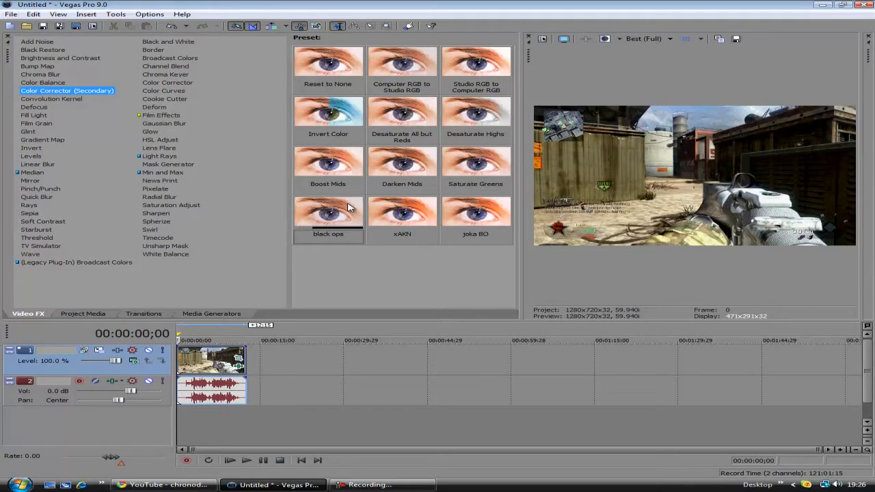
# Apply the black ops Color Corrector (Secondary) preset to the clip and review its settings
pyautogui.click(328, 216)
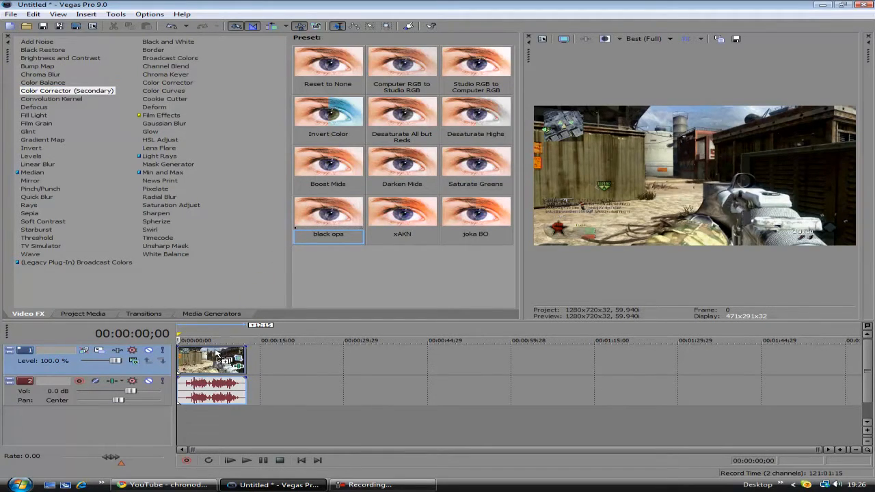
pyautogui.doubleClick(328, 220)
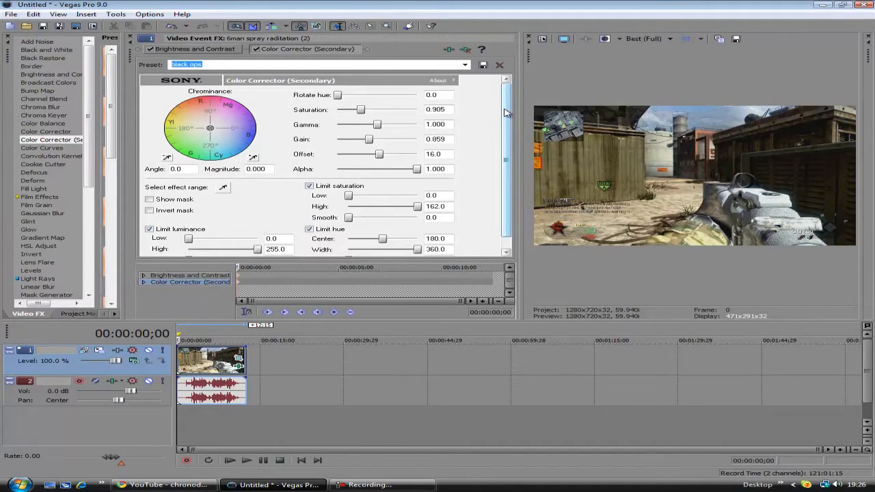
pyautogui.scroll(-3)
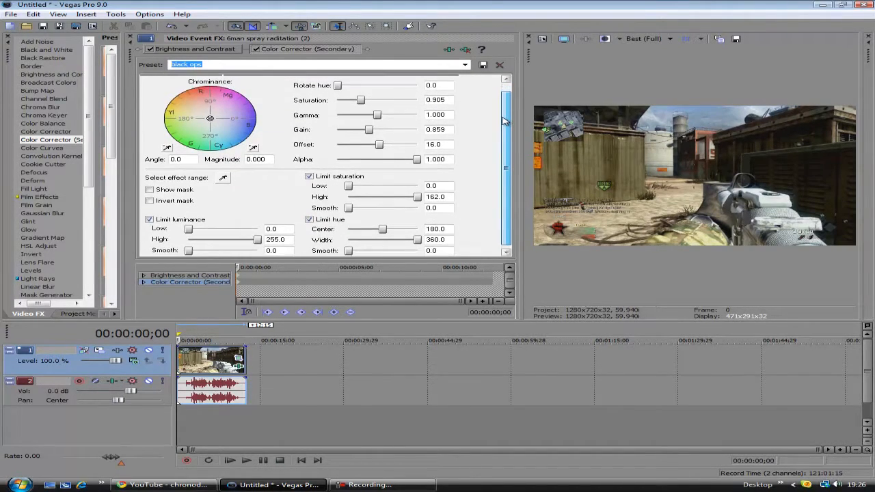
pyautogui.scroll(-3)
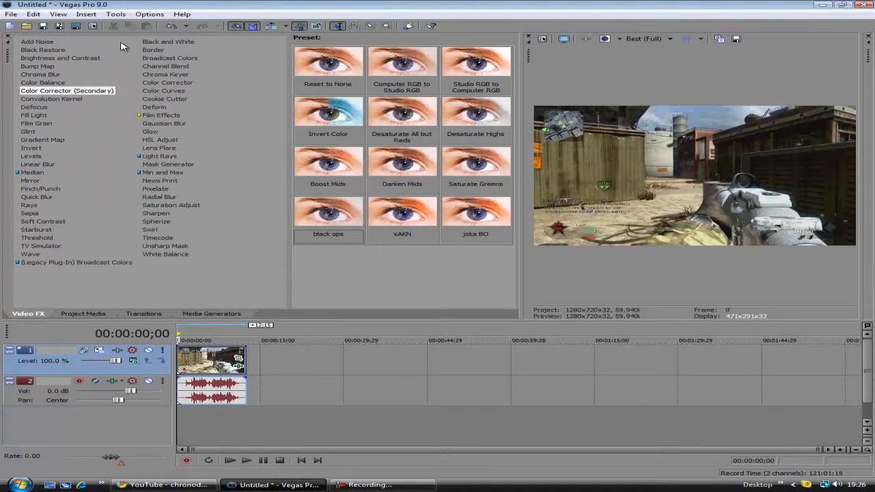
pyautogui.moveTo(175, 210)
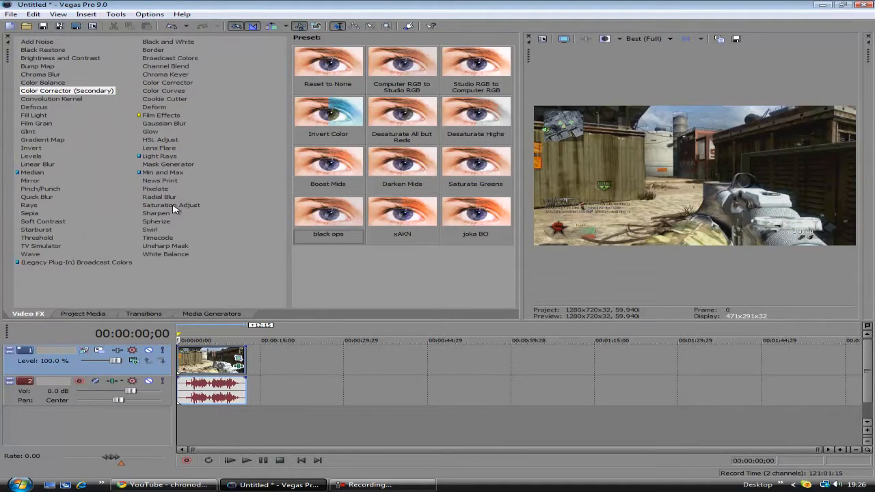
# Apply the black ops Saturation Adjust preset to the gameplay clip
pyautogui.click(171, 205)
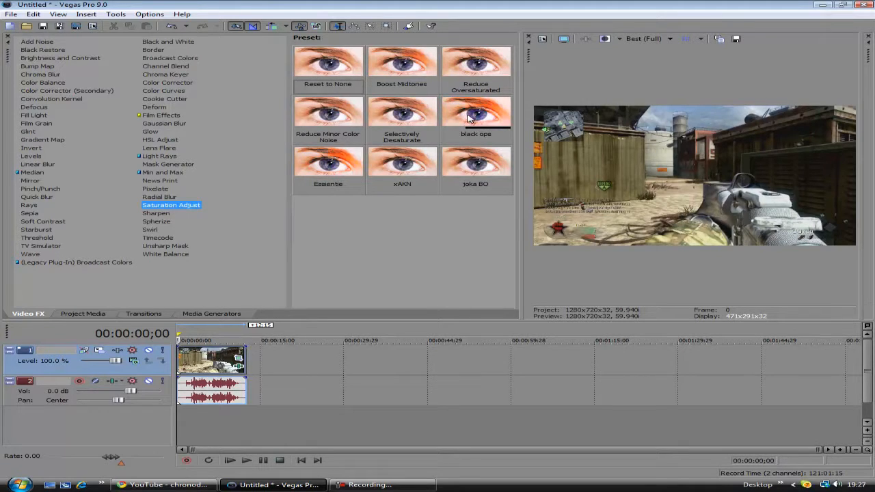
pyautogui.click(476, 112)
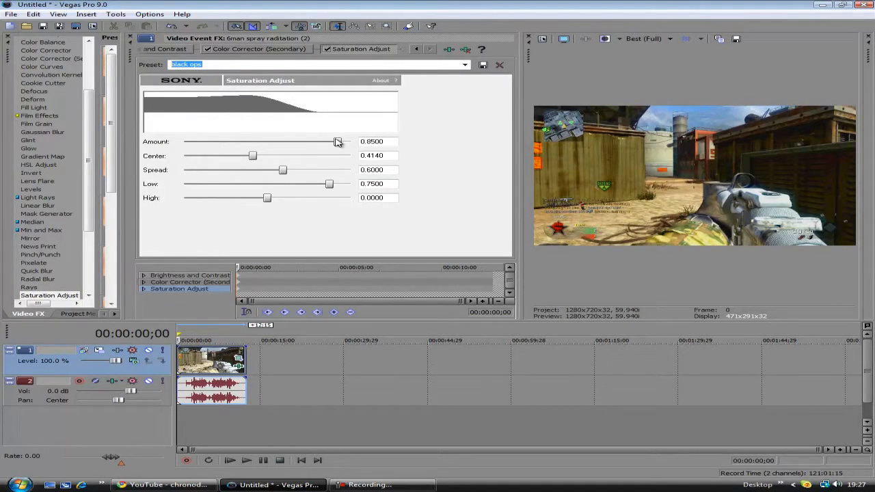
pyautogui.moveTo(341, 145)
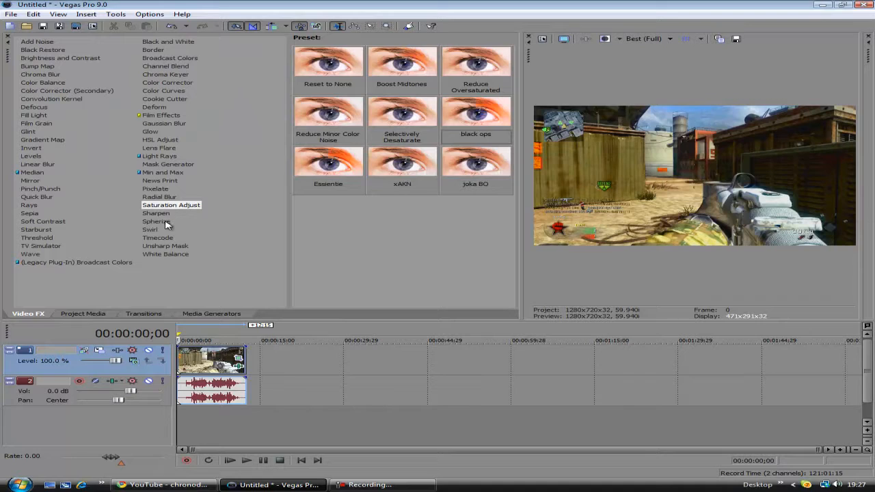
pyautogui.click(156, 213)
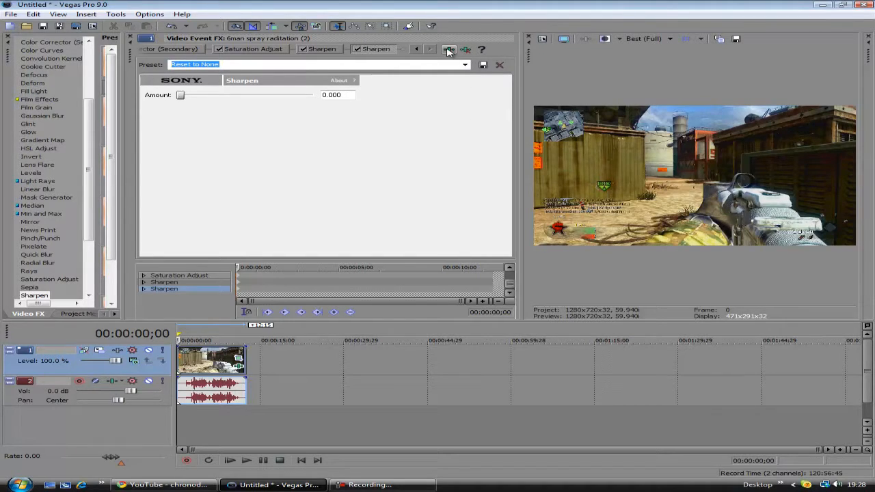
# Save the clip's effect chain from the Plug-In Chooser as a package named tut
pyautogui.click(449, 50)
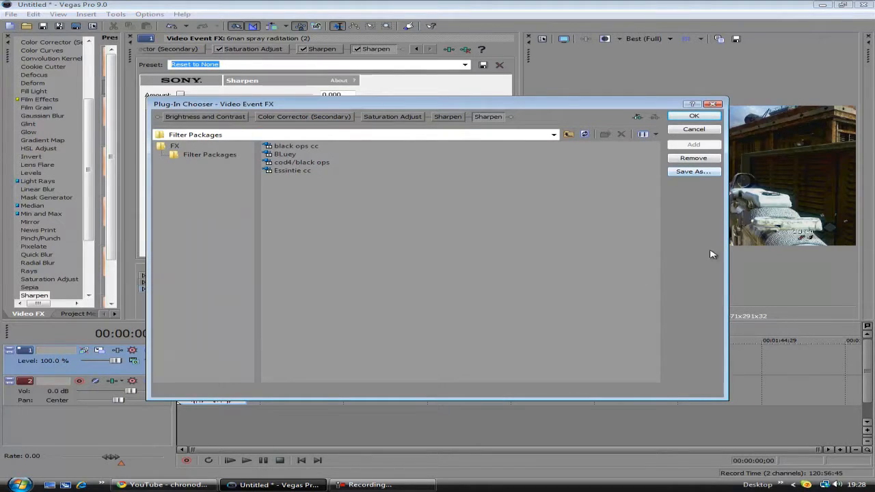
pyautogui.click(693, 172)
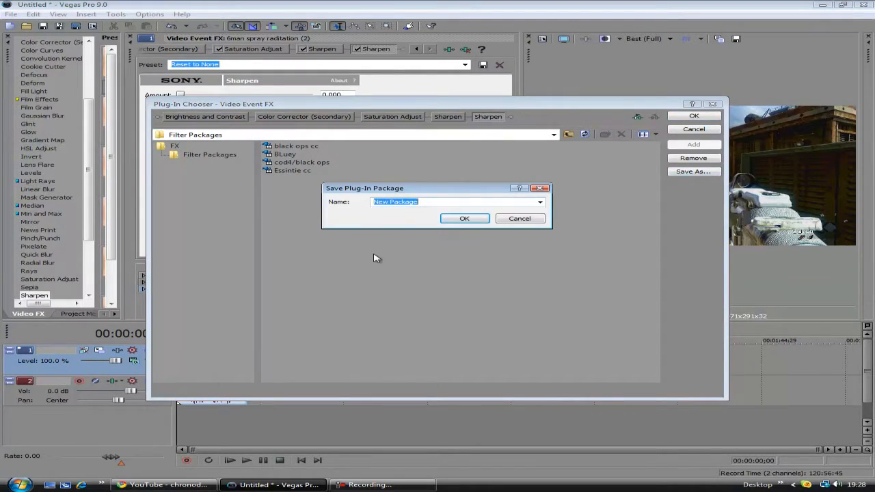
pyautogui.write('t')
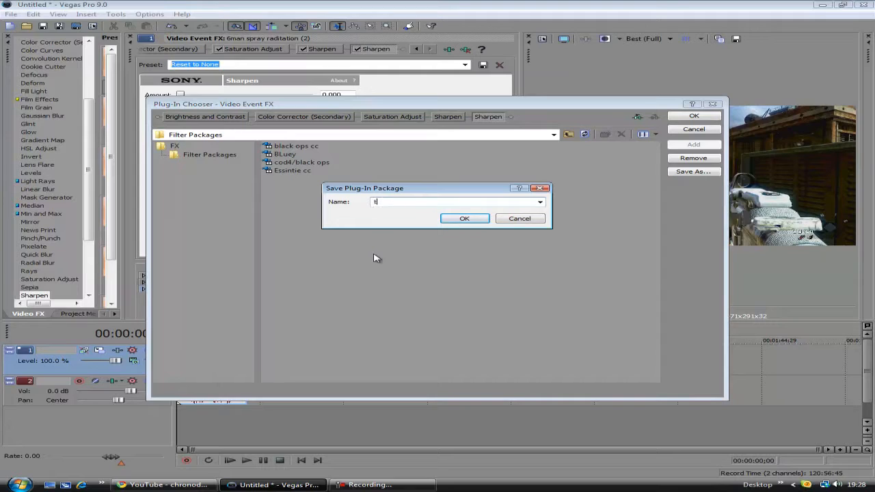
pyautogui.write('ut')
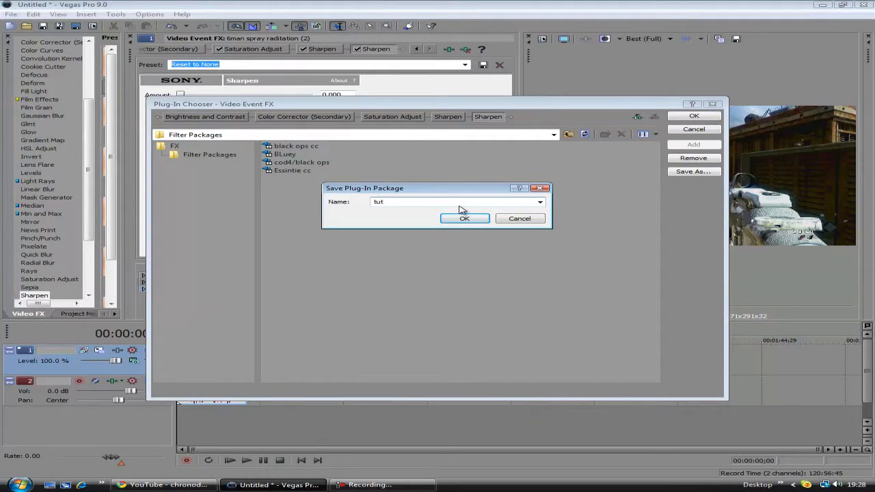
pyautogui.click(465, 218)
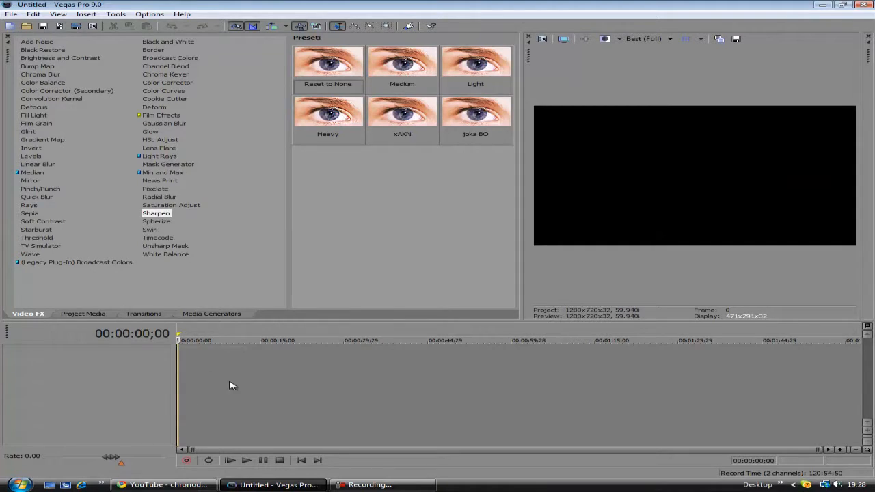
# Confirm the clip's properties, then apply the saved tut package from the Plug-In Chooser
pyautogui.rightClick(212, 362)
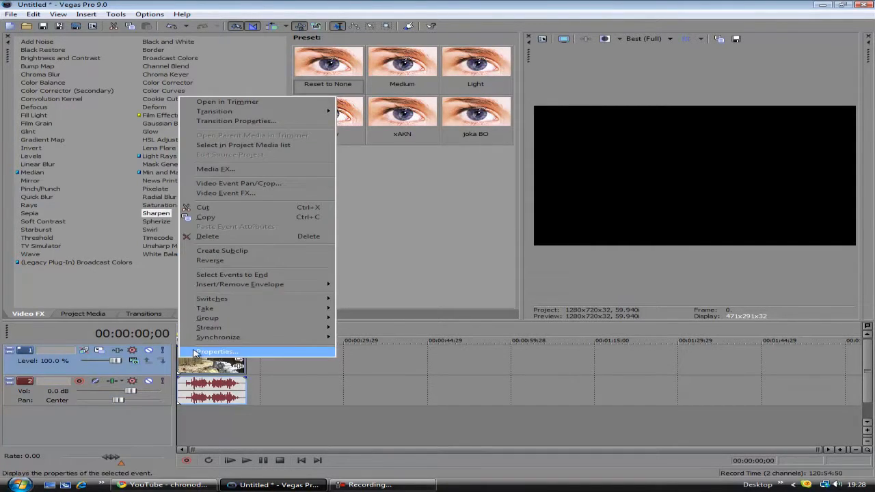
pyautogui.click(217, 351)
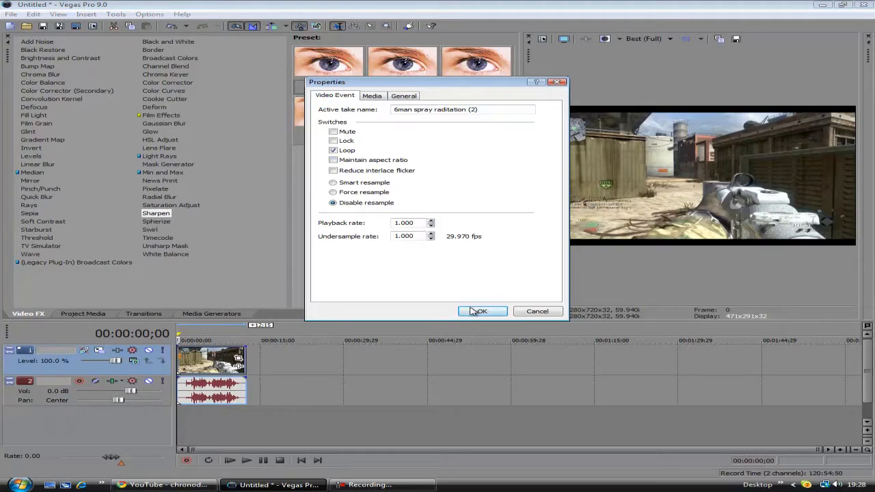
pyautogui.click(481, 312)
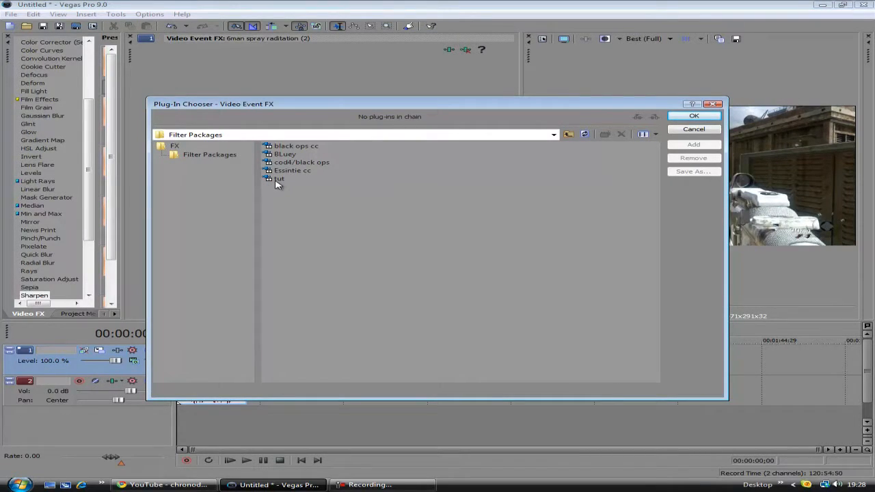
pyautogui.click(278, 178)
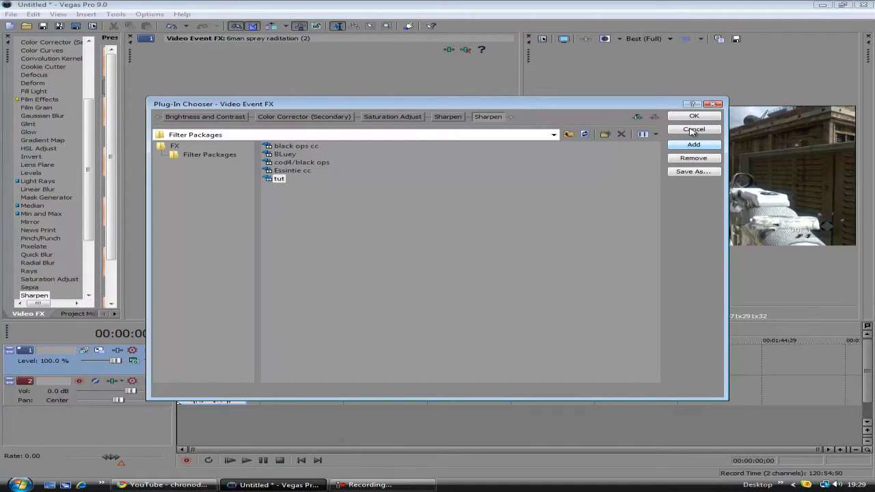
pyautogui.click(693, 114)
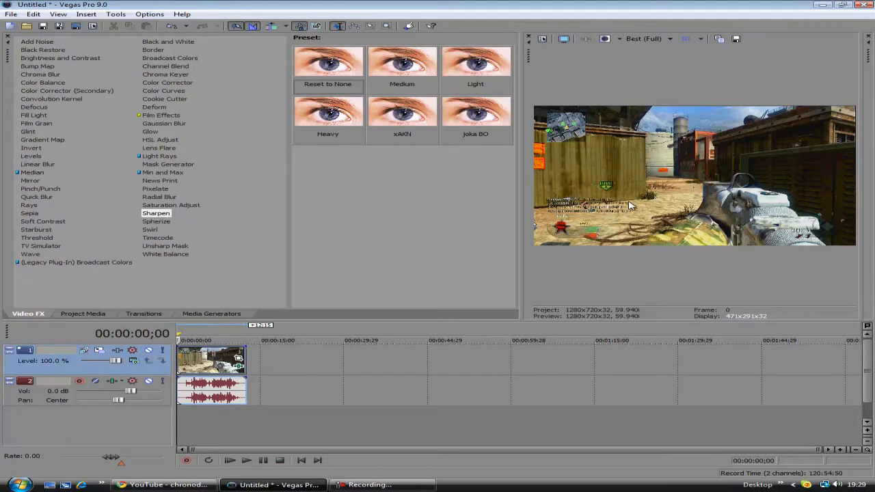
pyautogui.moveTo(166, 145)
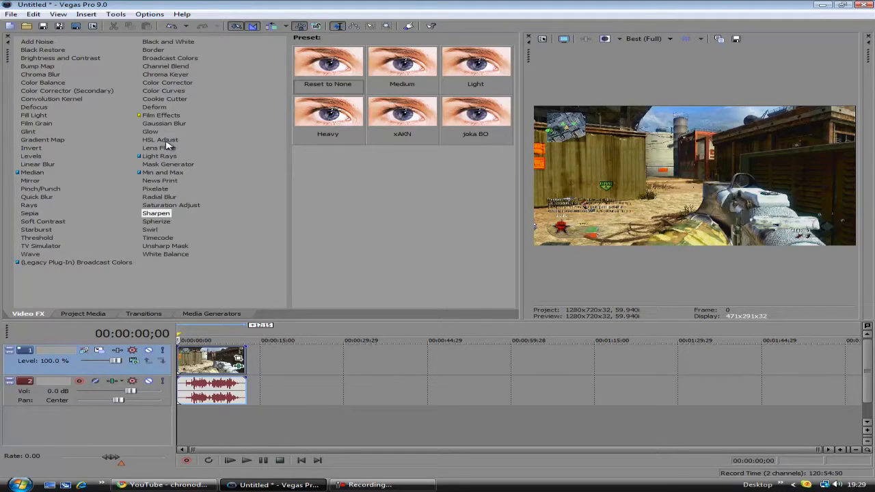
pyautogui.moveTo(276, 112)
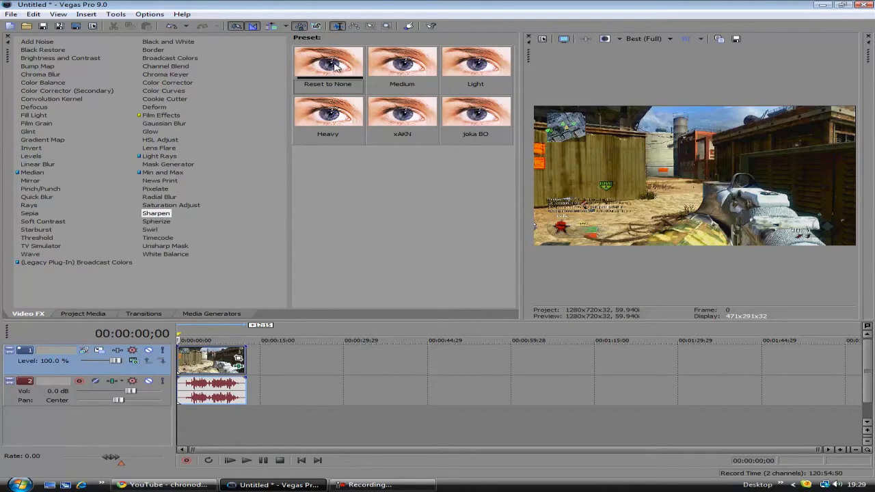
pyautogui.moveTo(284, 287)
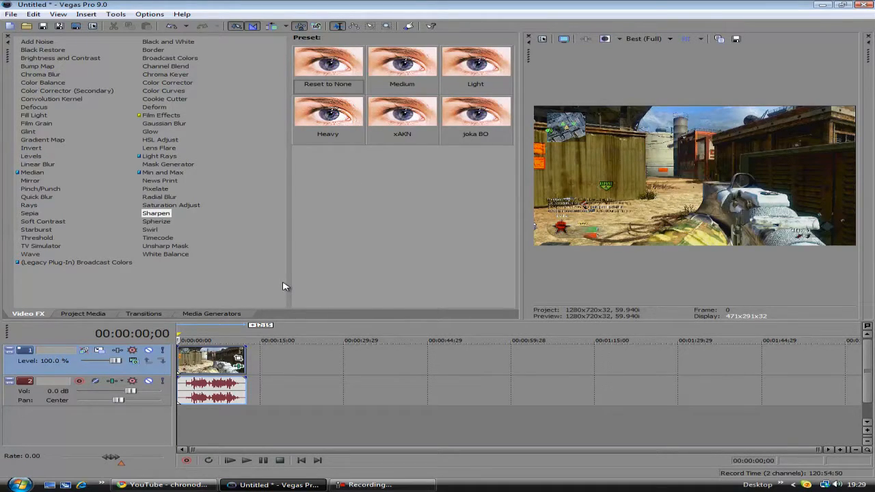
pyautogui.moveTo(662, 200)
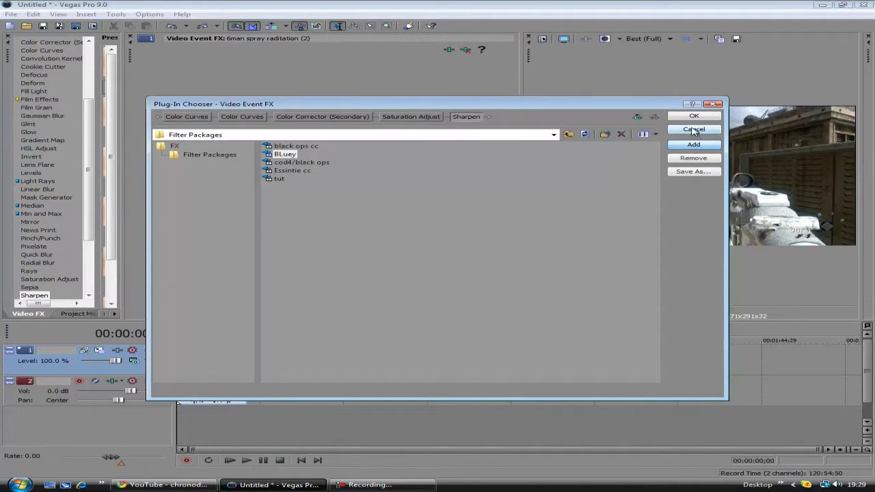
pyautogui.click(693, 129)
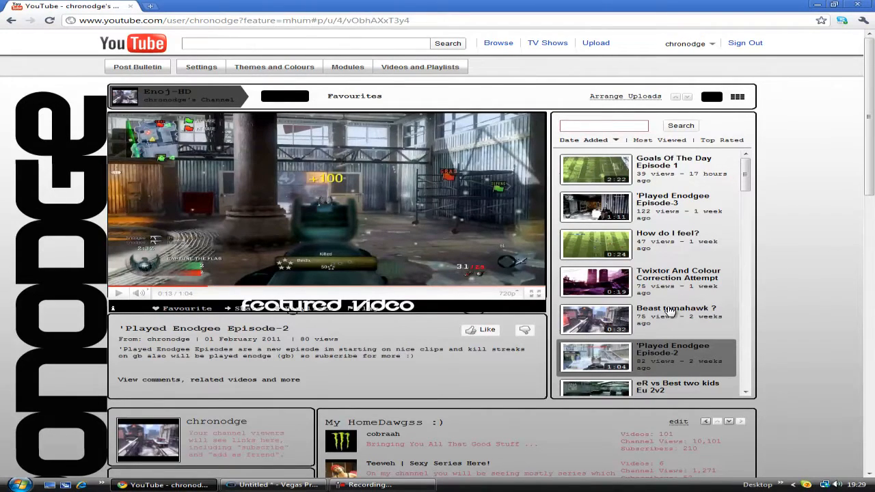
# Play the Beast tomahawk ? video from the uploads and switch it to 720p HD
pyautogui.click(594, 320)
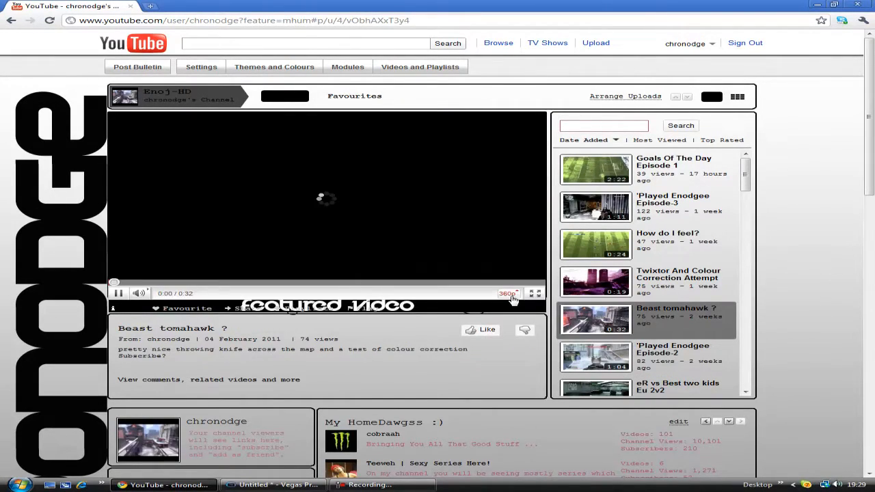
pyautogui.click(509, 292)
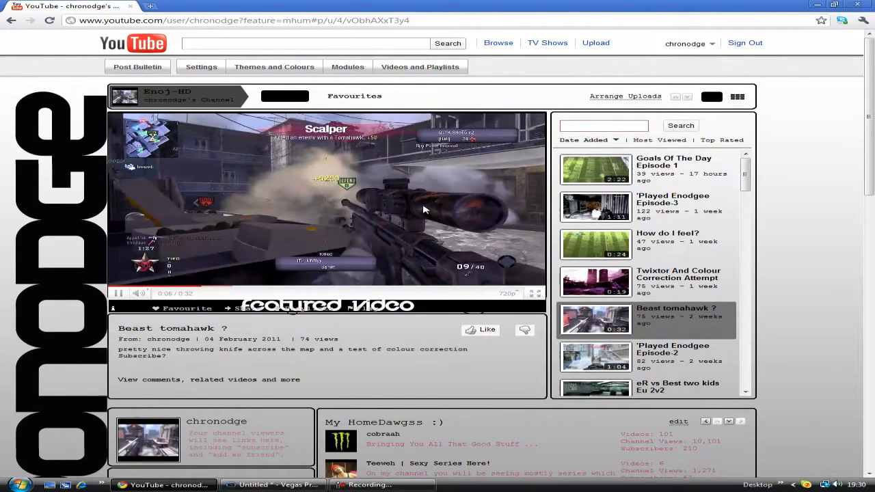
pyautogui.click(327, 205)
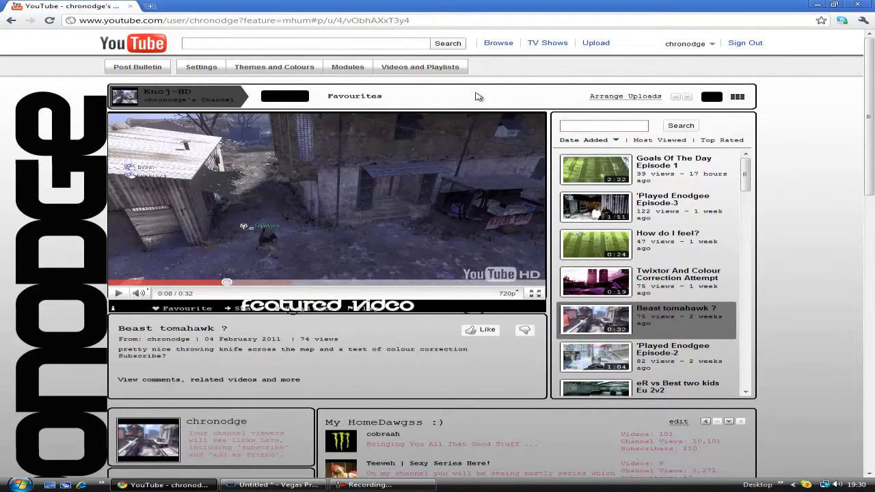
pyautogui.moveTo(437, 454)
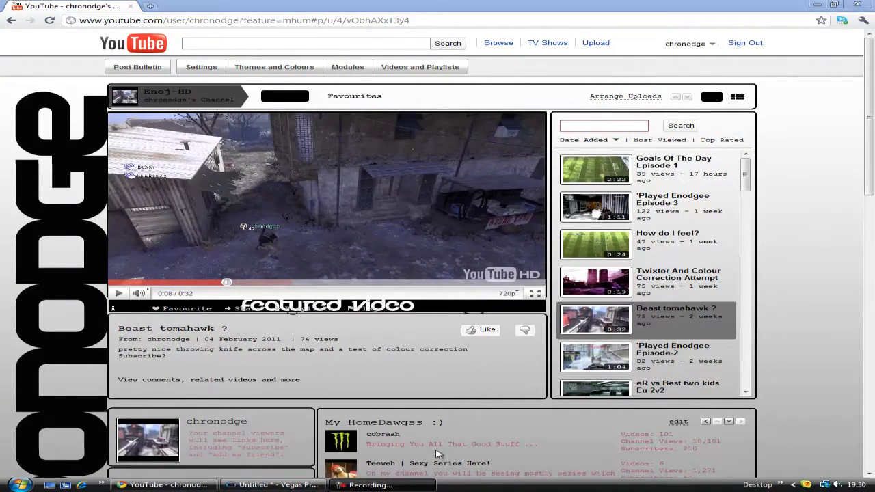